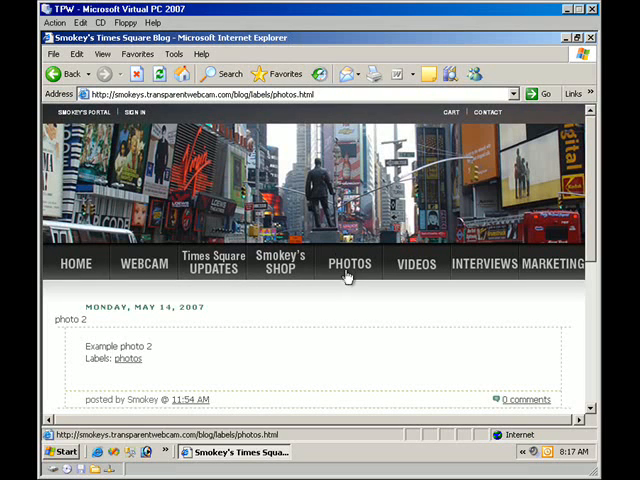
- Scroll down through the blog's photo posts before bringing up Google
scroll("down", 3)
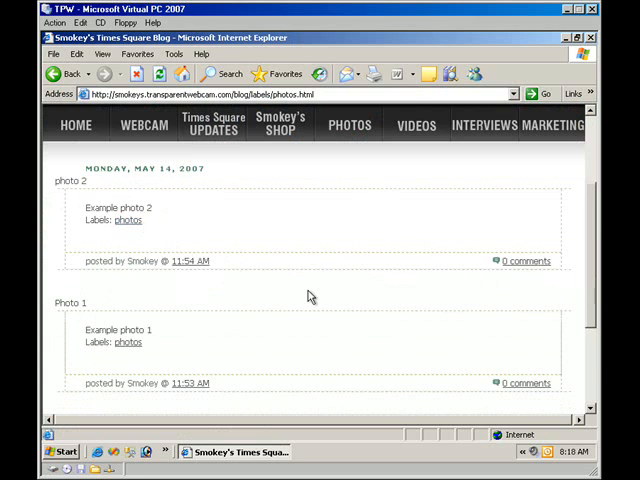
scroll("down", 3)
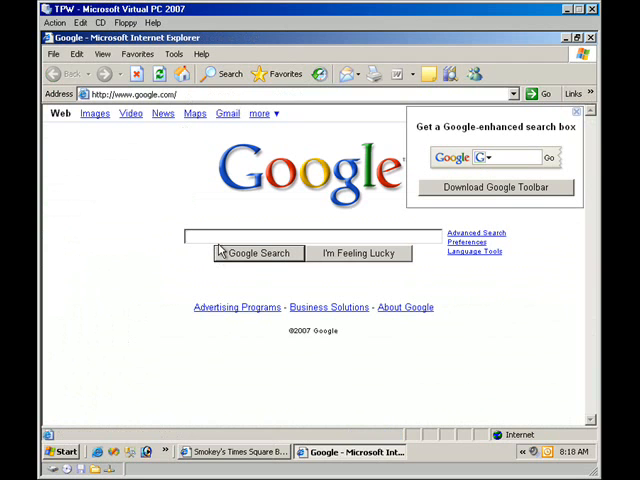
- Search Google for 'picassa' and follow the result to the Picasa home page
type("picassa")
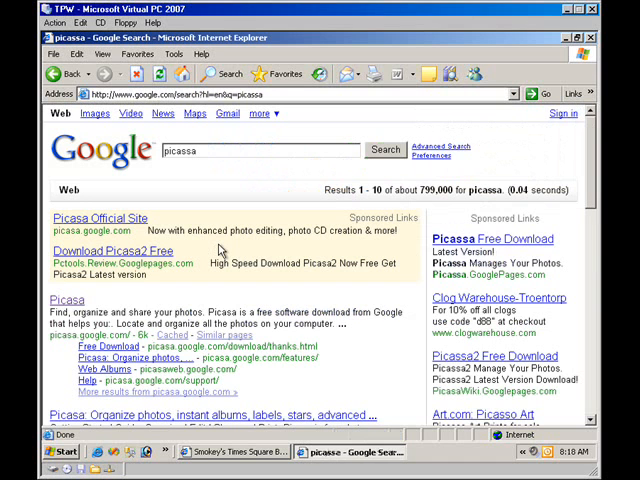
scroll("down", 3)
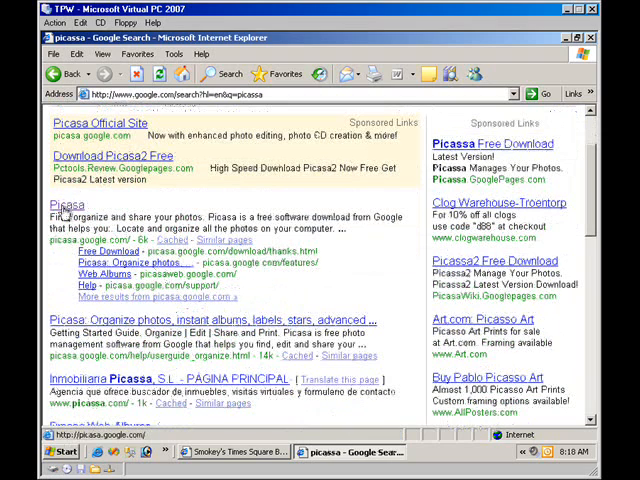
left_click(62, 200)
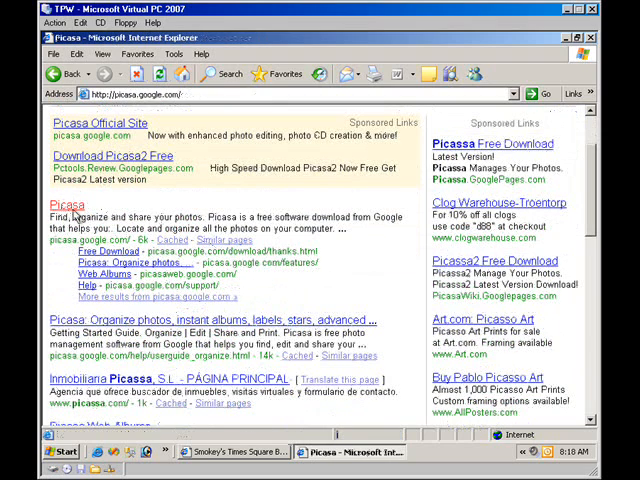
left_click(62, 201)
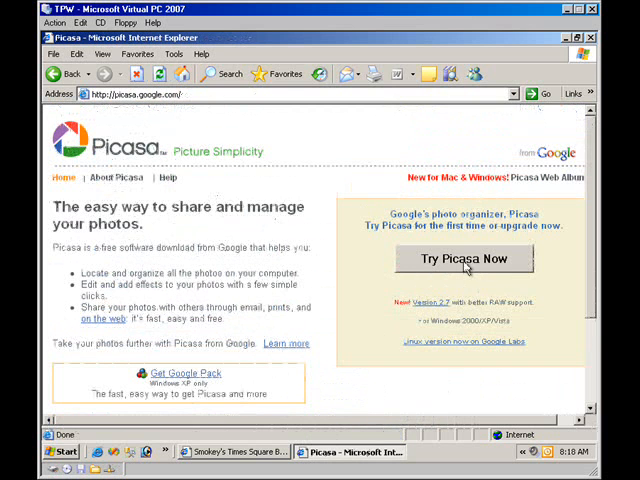
- Start the Picasa download via Try Picasa Now and save the setup file to the Desktop
left_click(463, 259)
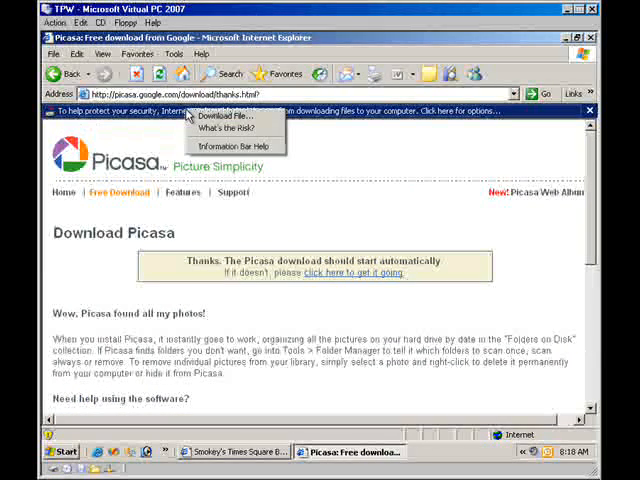
mouse_move(228, 115)
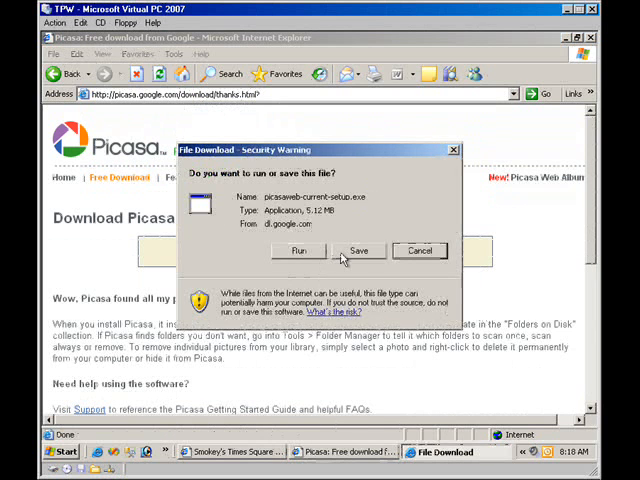
left_click(359, 251)
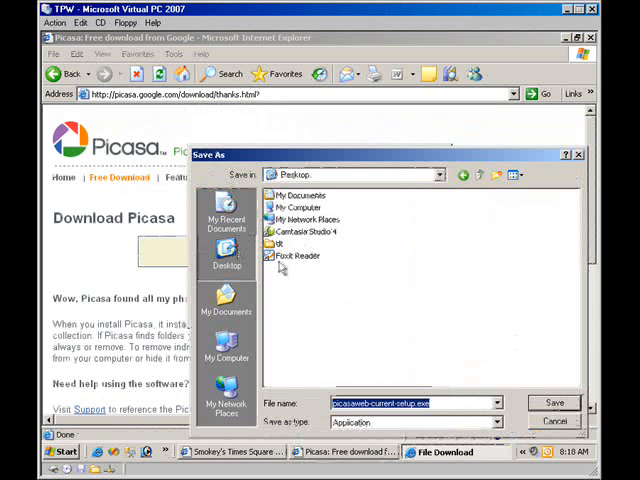
left_click(553, 402)
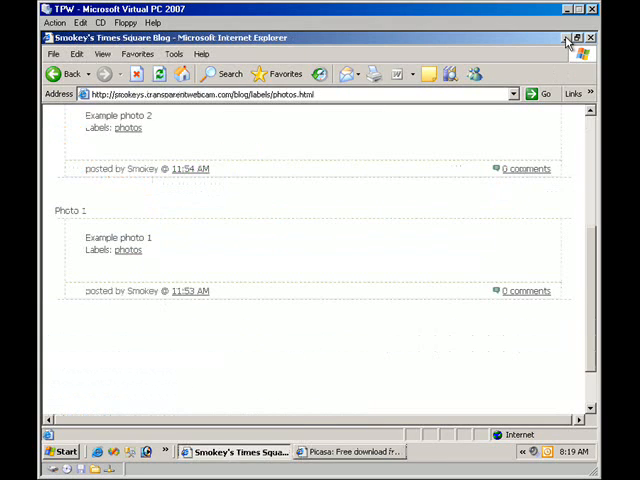
- Launch picasaweb-current-setup.exe from the desktop and accept the security warning's Run
left_click(590, 37)
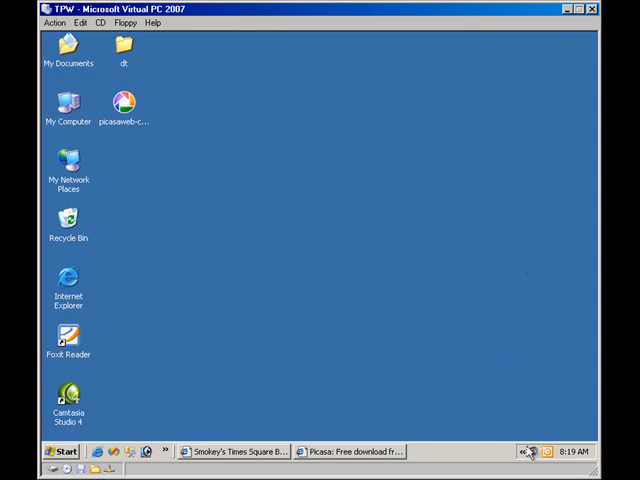
left_click(123, 104)
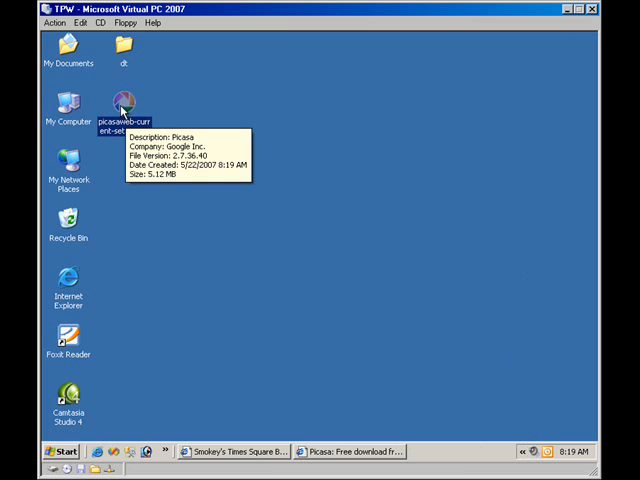
double_click(122, 103)
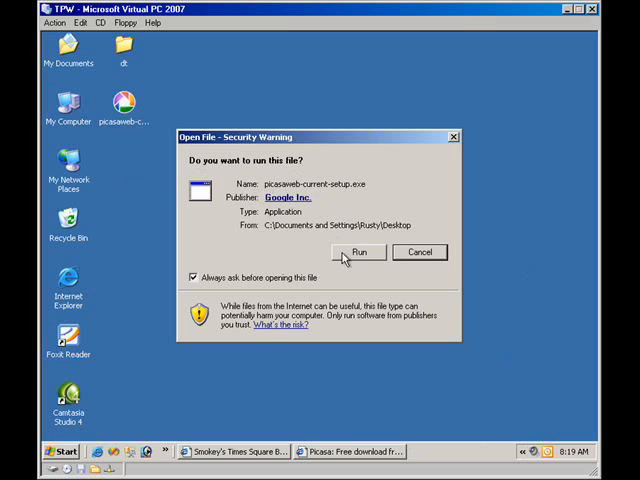
left_click(359, 252)
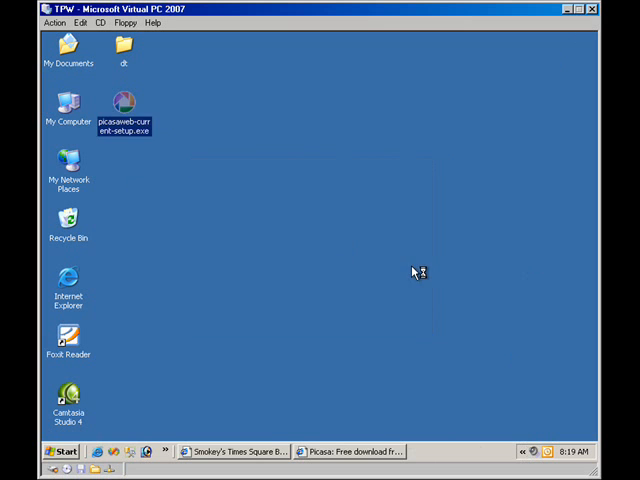
- Accept the Picasa2 license and install into the default Picasa2 folder
double_click(124, 105)
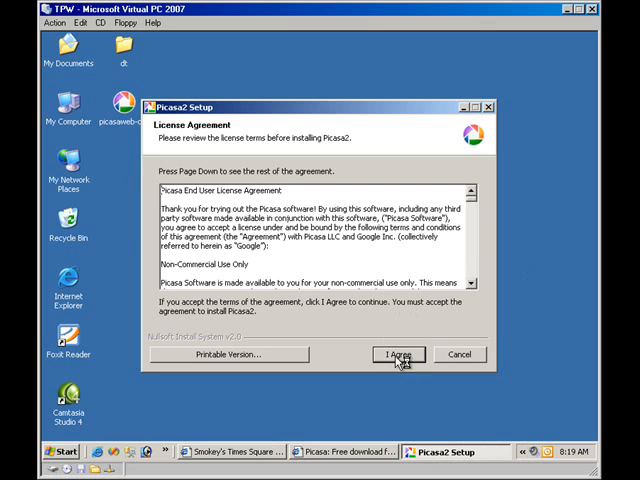
left_click(398, 354)
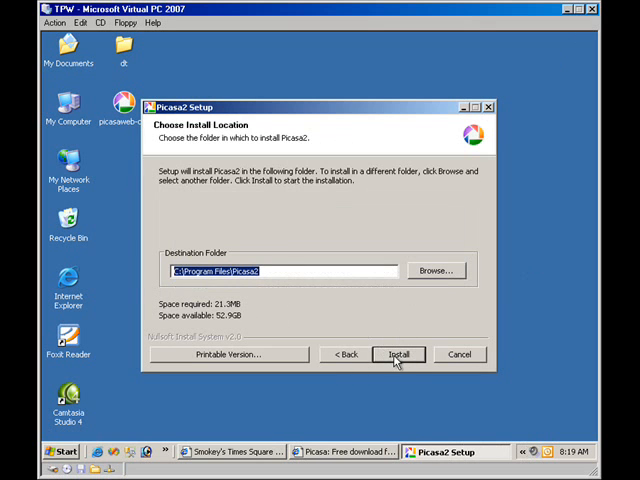
left_click(398, 354)
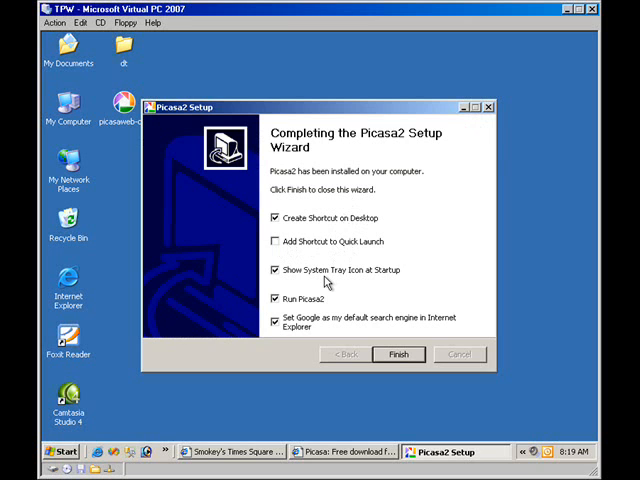
- Finish setup keeping Show System Tray Icon on and Set Google as default search engine unticked
left_click(274, 270)
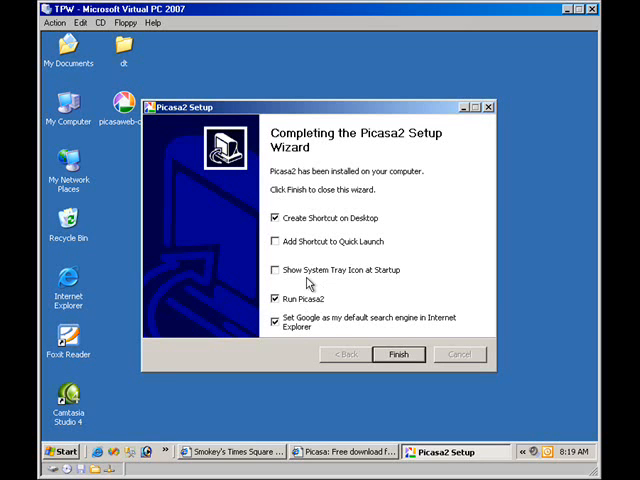
left_click(275, 270)
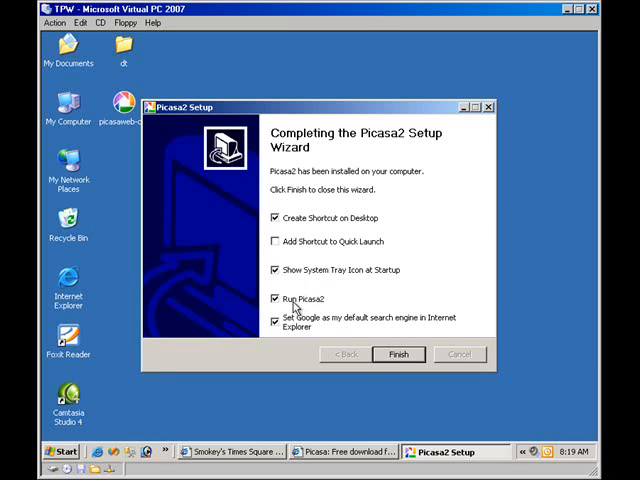
left_click(275, 321)
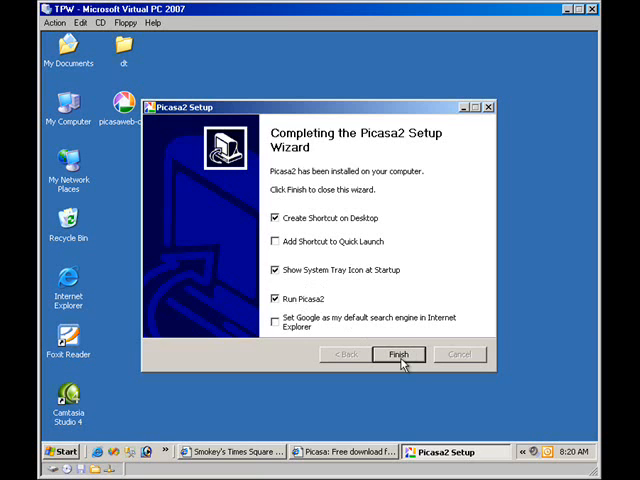
left_click(398, 354)
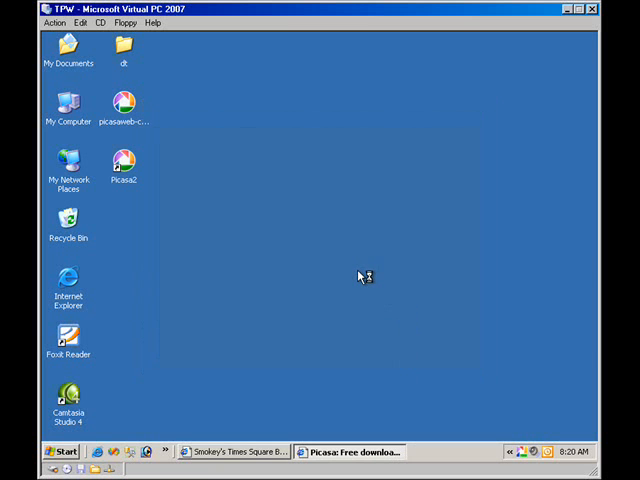
- Launch Picasa2 and run the Initial Picture Scan on only My Documents, My Pictures and the Desktop
double_click(124, 163)
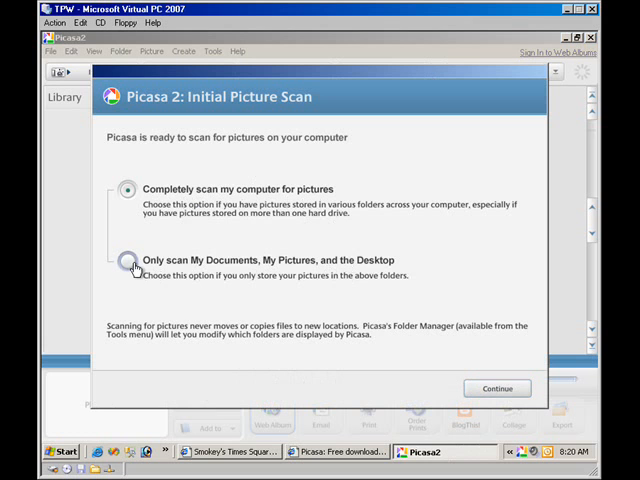
left_click(127, 260)
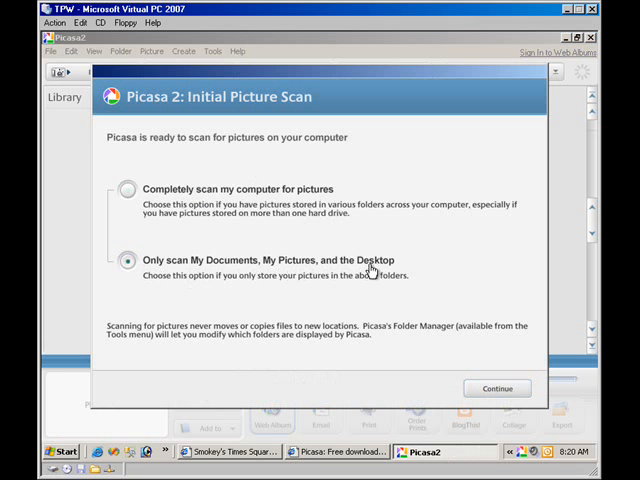
left_click(497, 388)
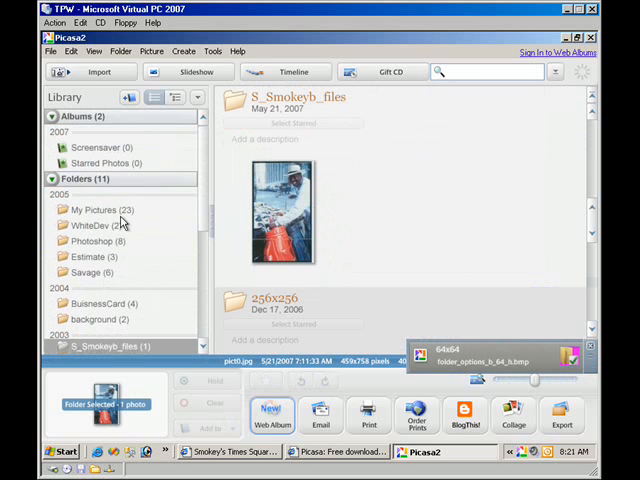
- Browse My Pictures and open times_square09.jpg in the editing view
left_click(96, 209)
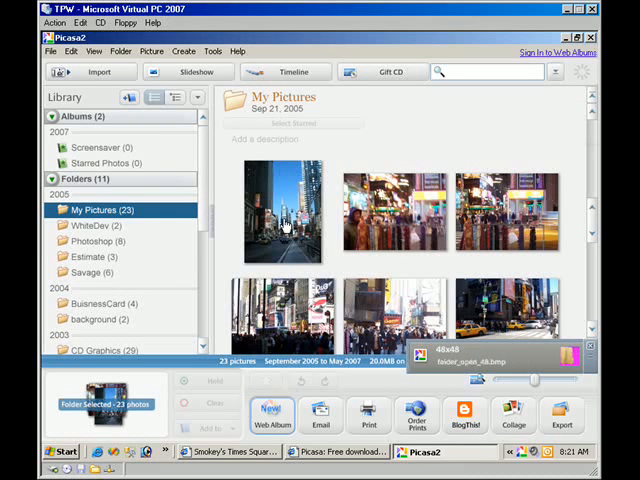
double_click(283, 216)
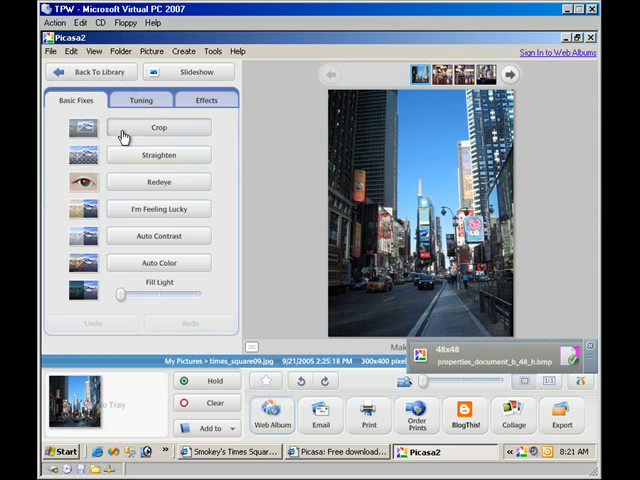
- Preview a manual crop without applying it, then apply the I'm Feeling Lucky fix to times_square09.jpg
left_click(158, 127)
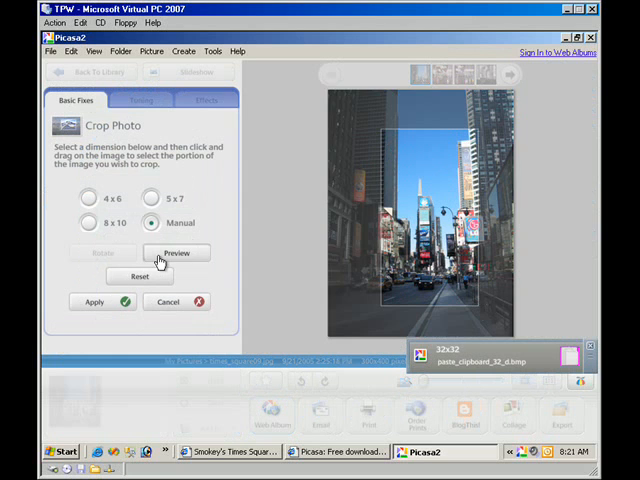
left_click(94, 301)
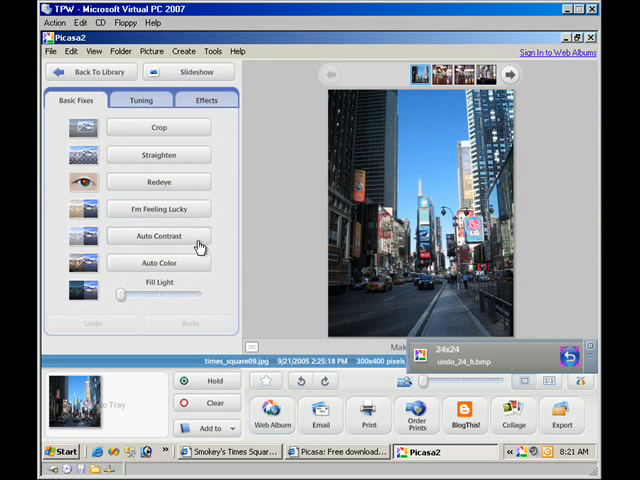
mouse_move(176, 218)
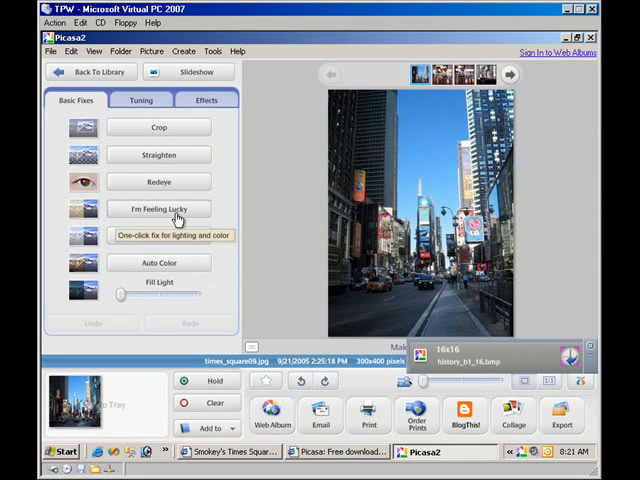
left_click(569, 357)
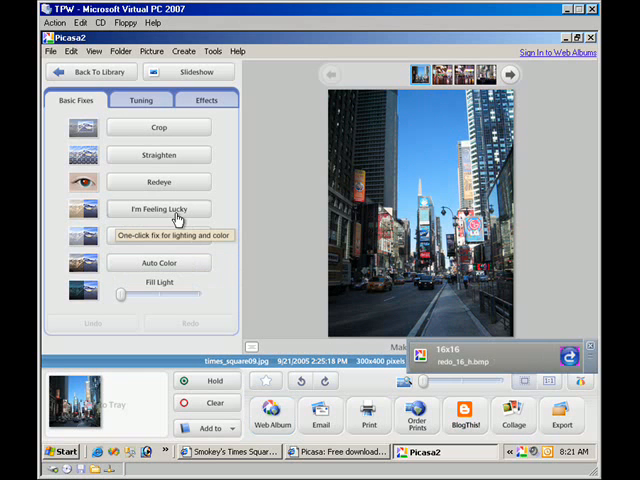
left_click(158, 208)
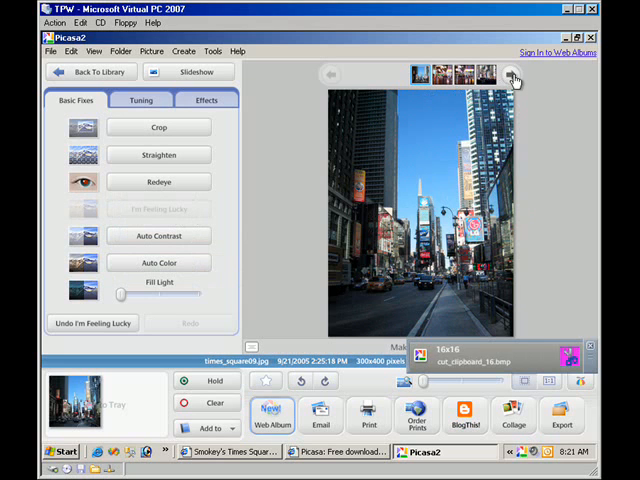
- Step forward and back through the Times Square photos, ending on 1 002.jpg
left_click(514, 74)
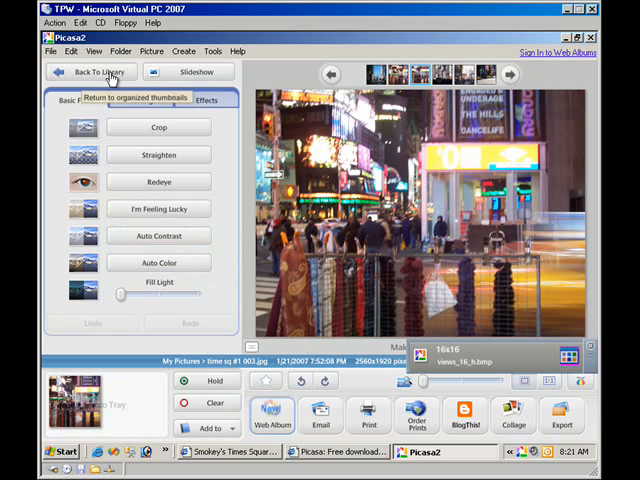
left_click(97, 71)
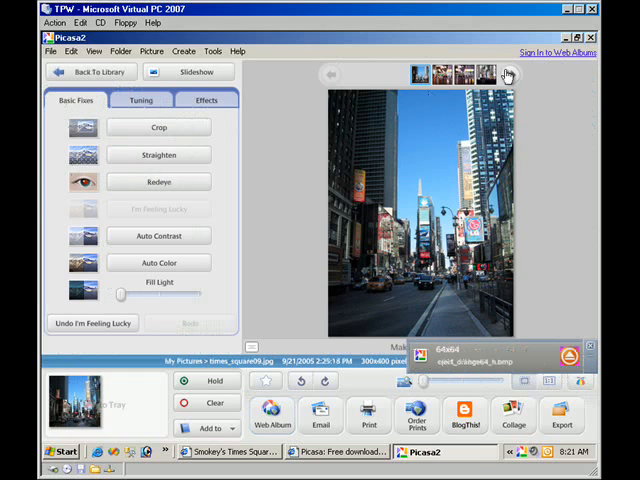
left_click(511, 74)
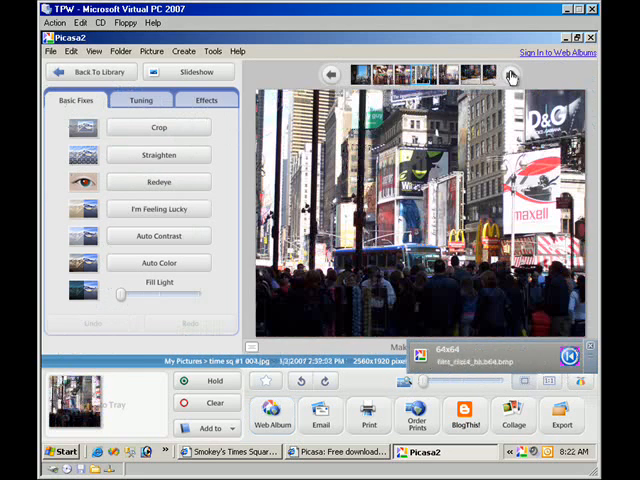
left_click(511, 75)
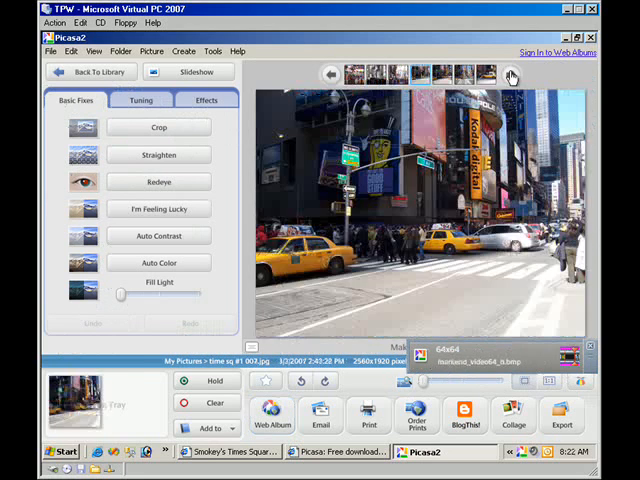
left_click(511, 75)
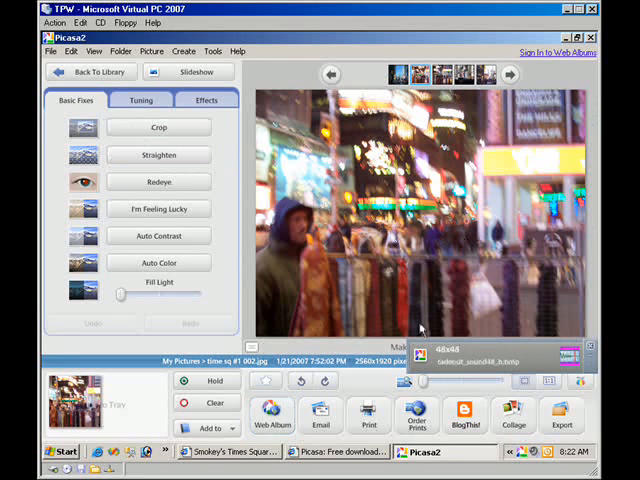
mouse_move(368, 415)
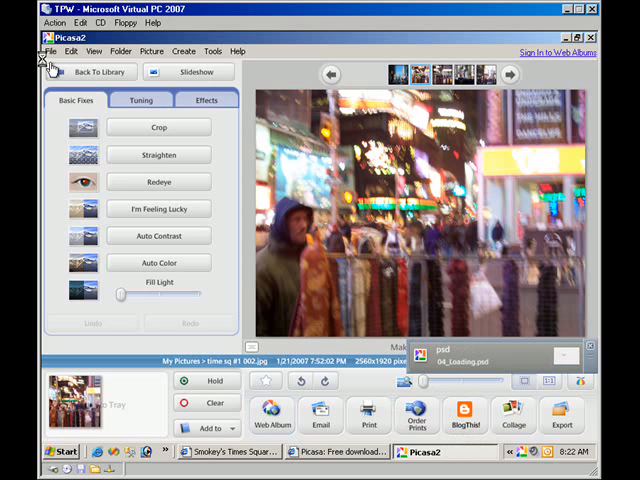
- In Folder Manager, expand C:\ and Inetpub and select the iissamples folder
left_click(49, 51)
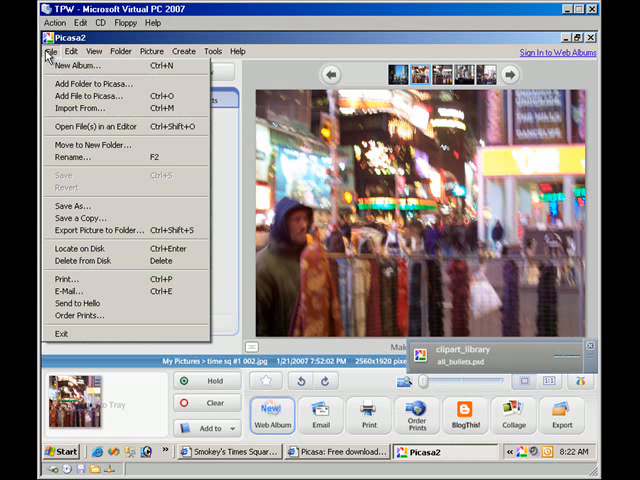
mouse_move(90, 145)
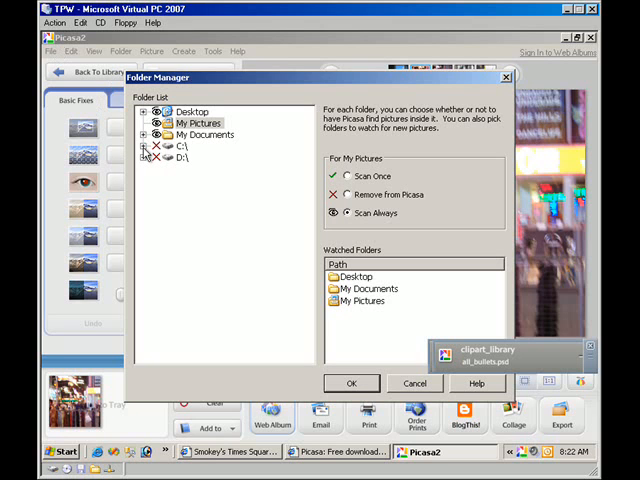
left_click(144, 145)
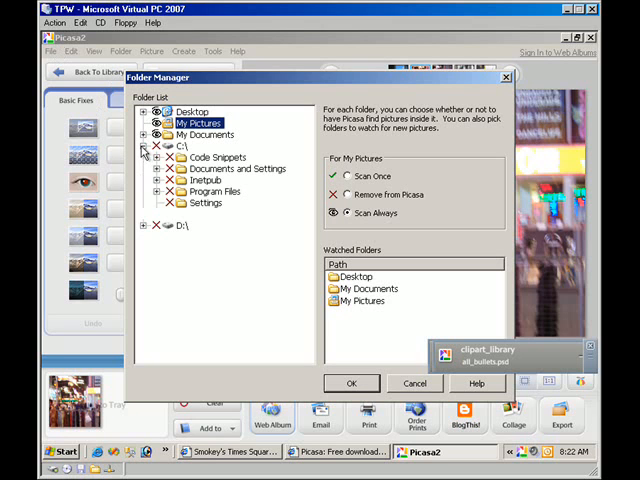
left_click(157, 180)
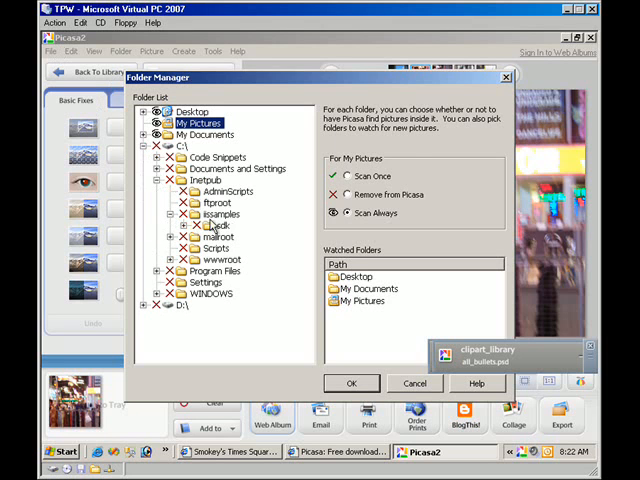
left_click(220, 214)
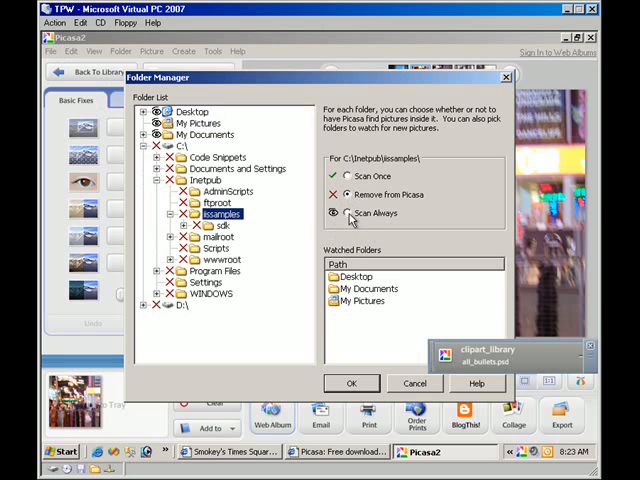